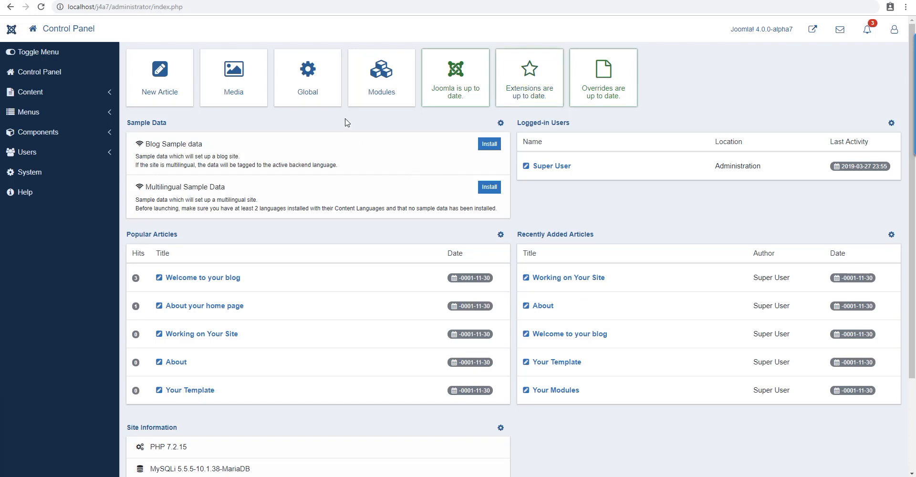
mouse_move(399, 245)
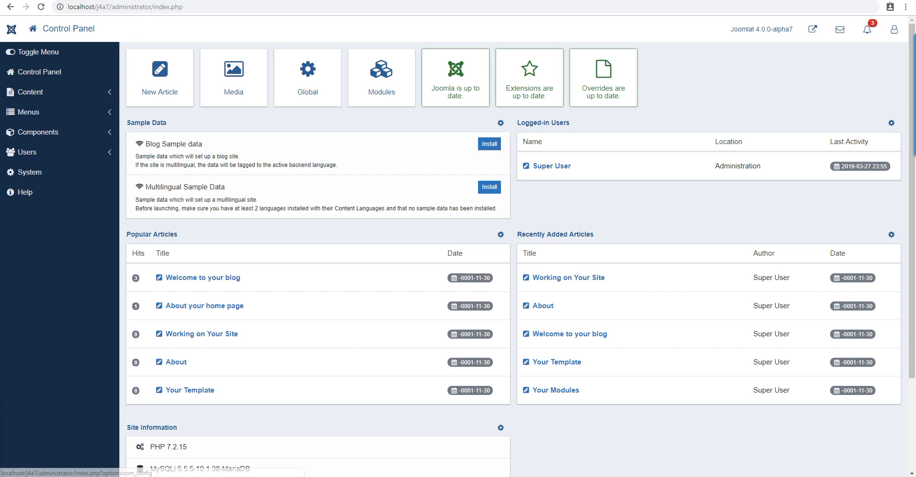
Preview the site, then open Older Posts from Site Modules at its Advanced tab
click(813, 28)
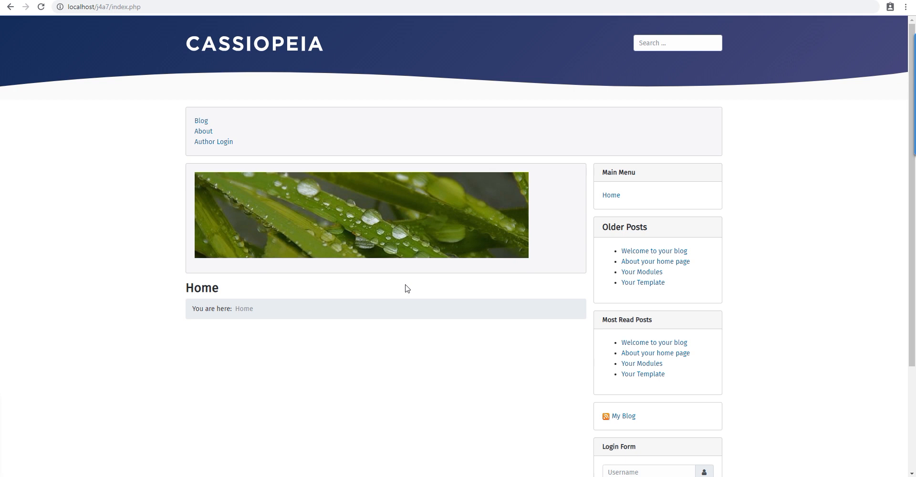
mouse_move(409, 303)
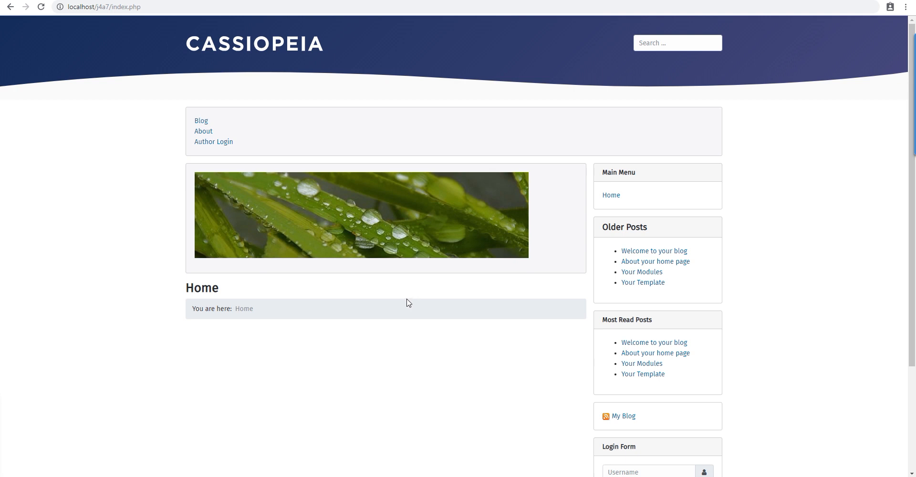
mouse_move(367, 137)
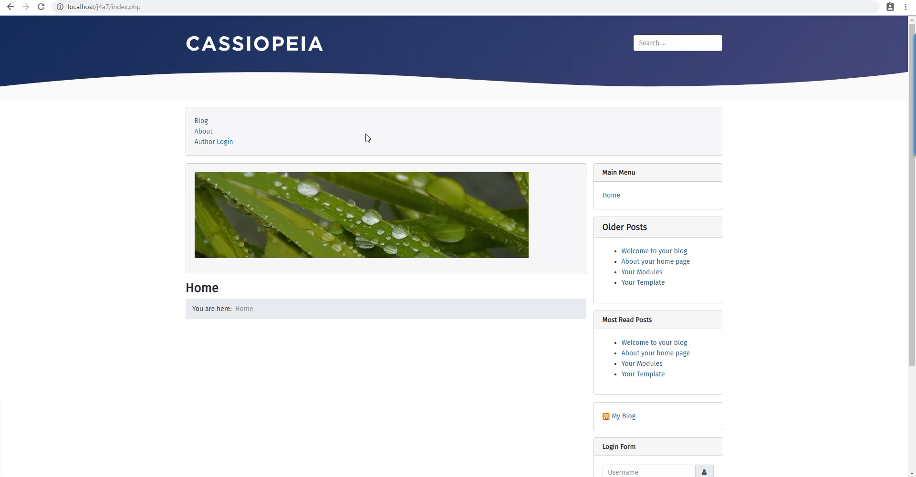
mouse_move(410, 134)
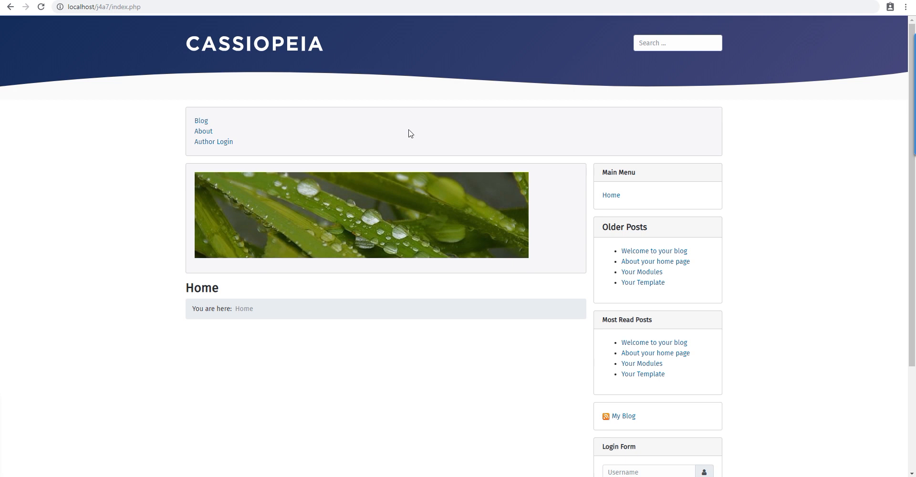
scroll(down, 3)
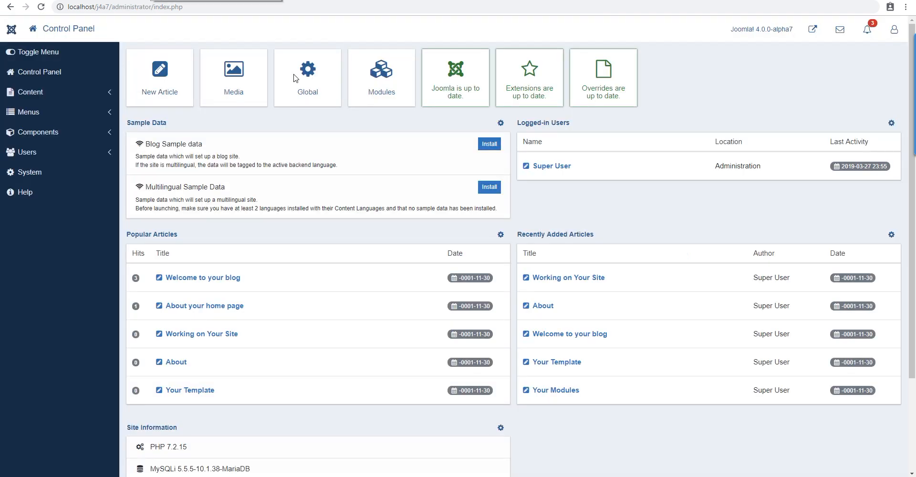
click(30, 91)
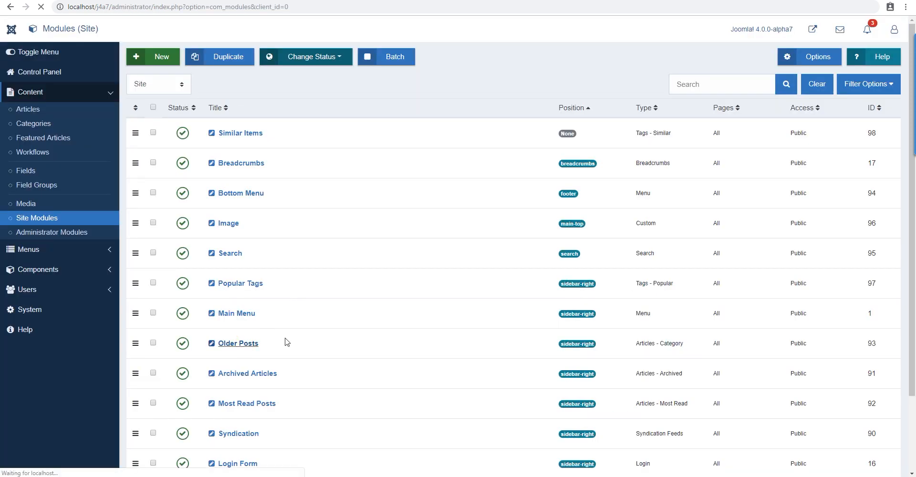
click(237, 343)
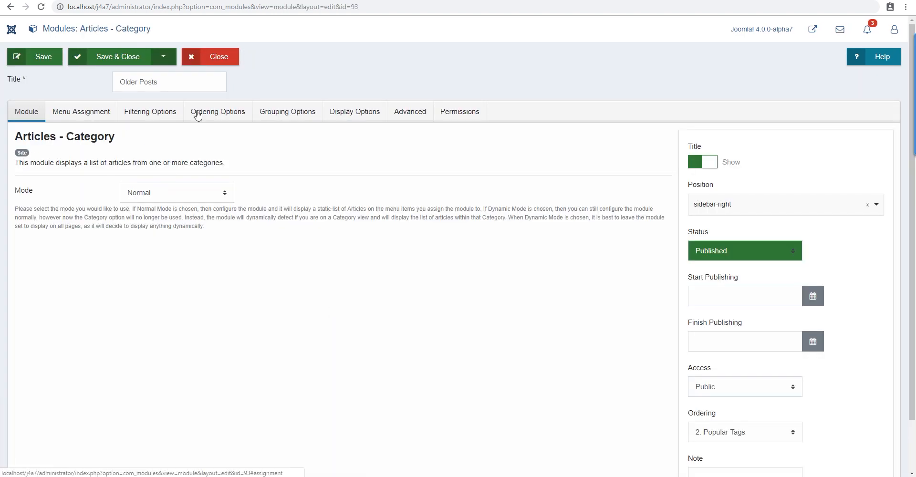
click(409, 111)
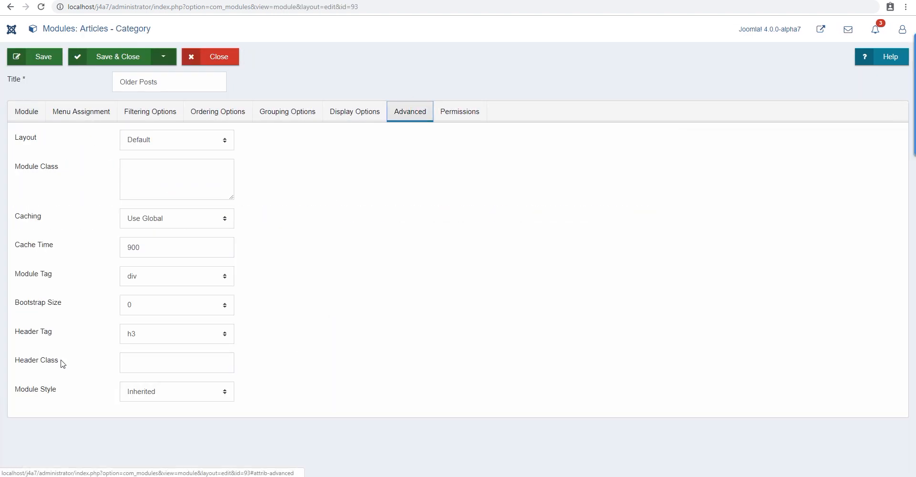
click(176, 179)
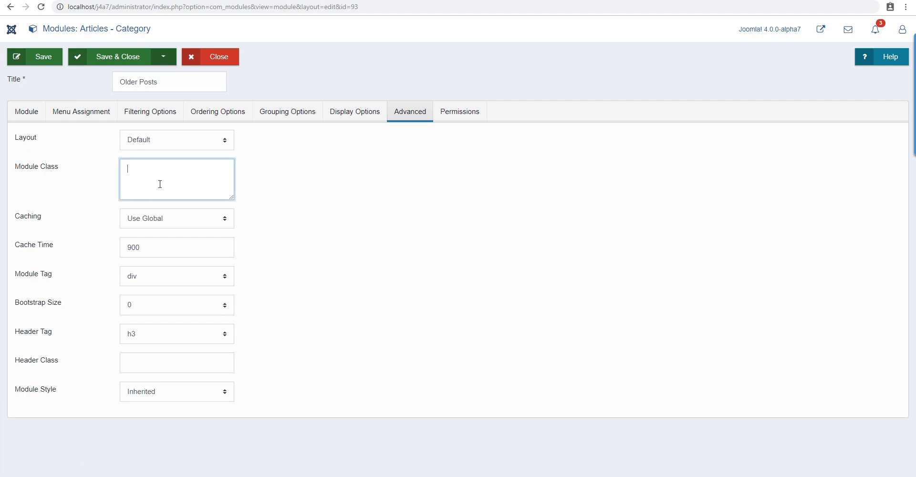
click(176, 362)
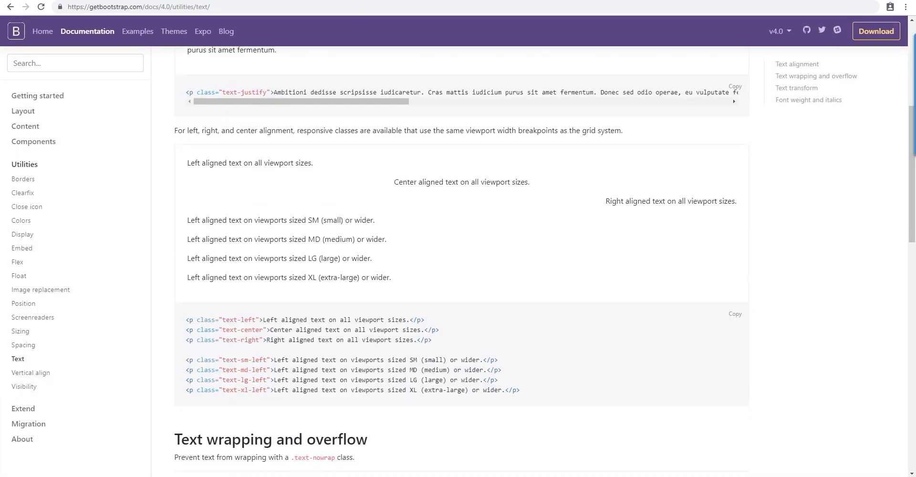
Open Bootstrap's Utilities > Colors page and select a text colour class name
click(21, 221)
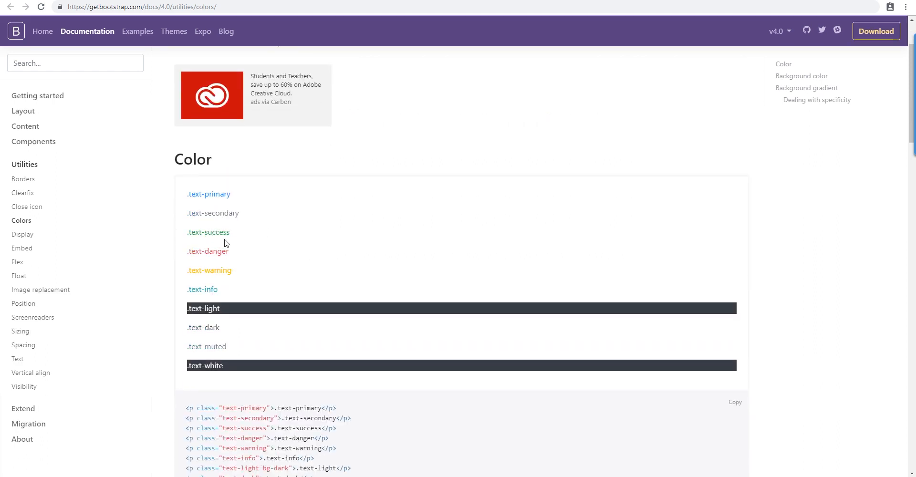
mouse_move(245, 243)
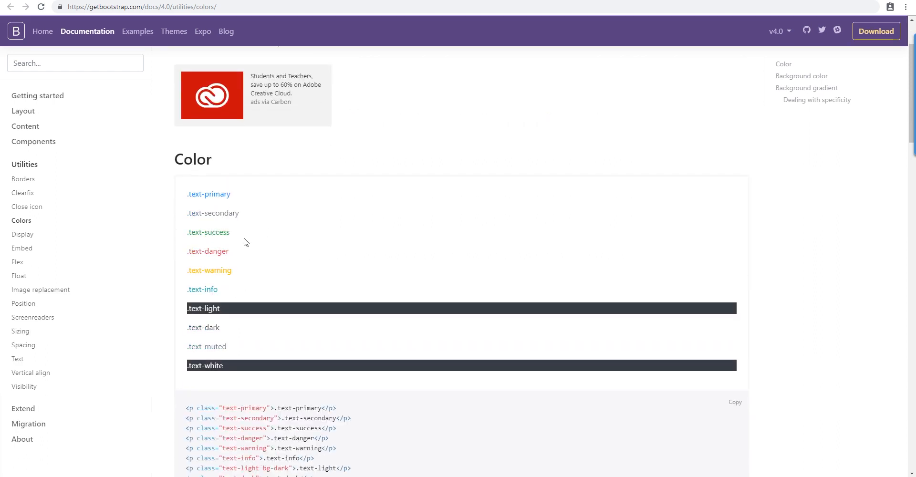
mouse_move(216, 211)
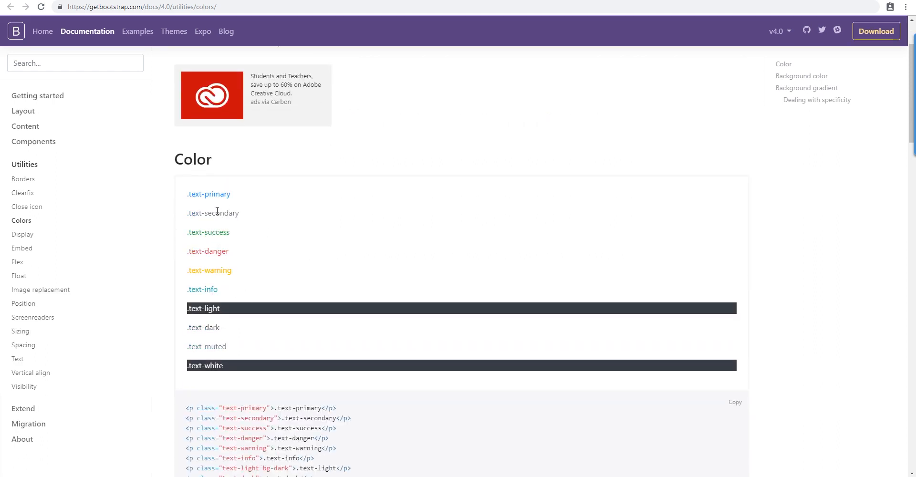
double_click(208, 193)
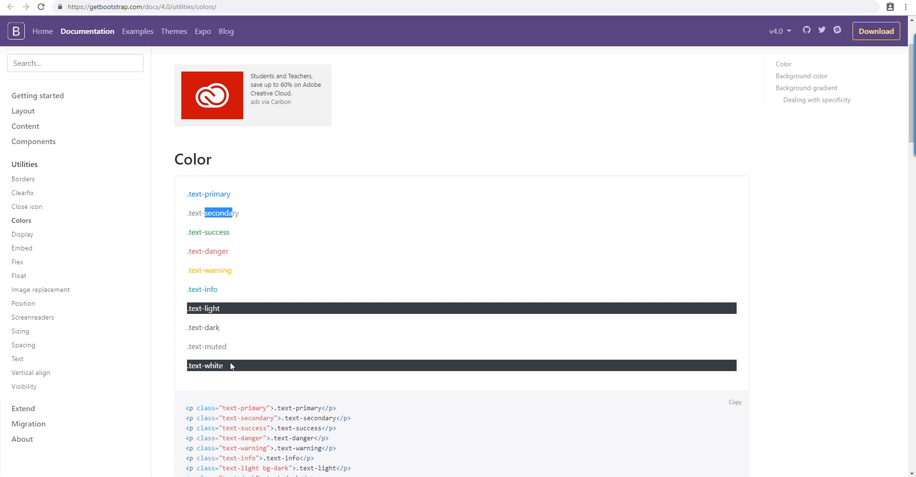
scroll(down, 3)
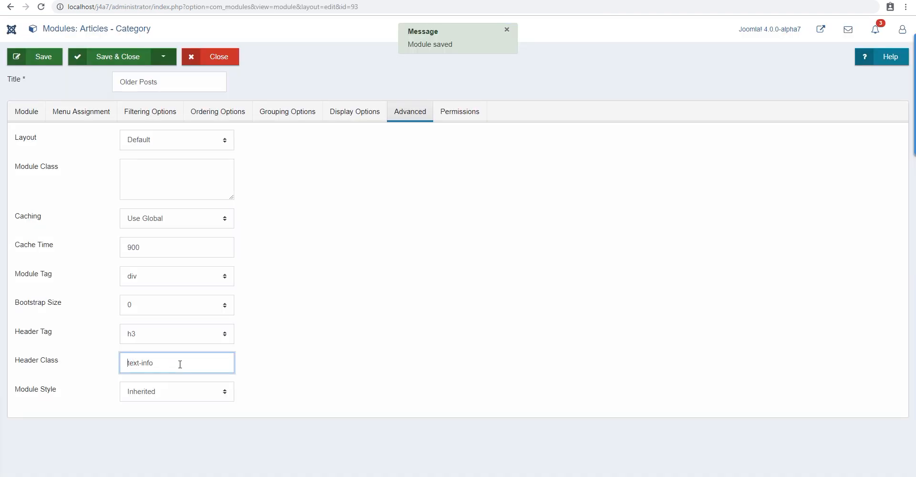
Apply text-info as the Older Posts header class, save, and copy text-danger from Bootstrap
click(34, 57)
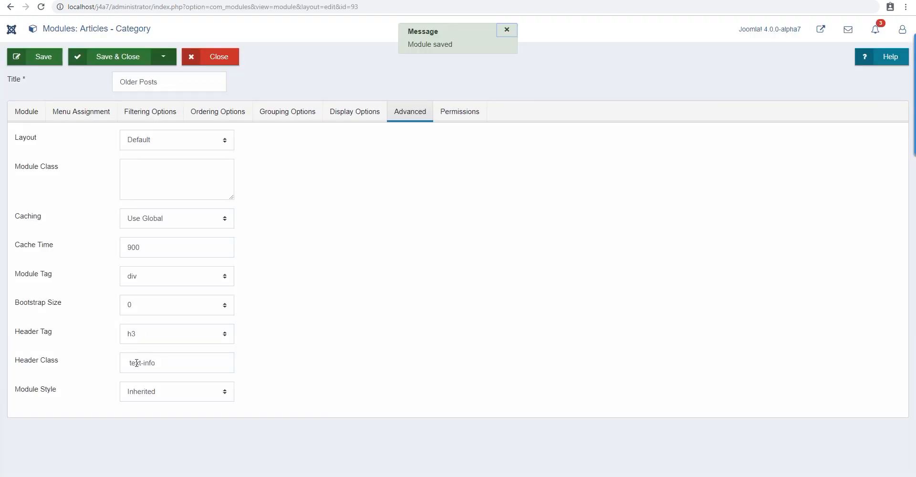
click(176, 363)
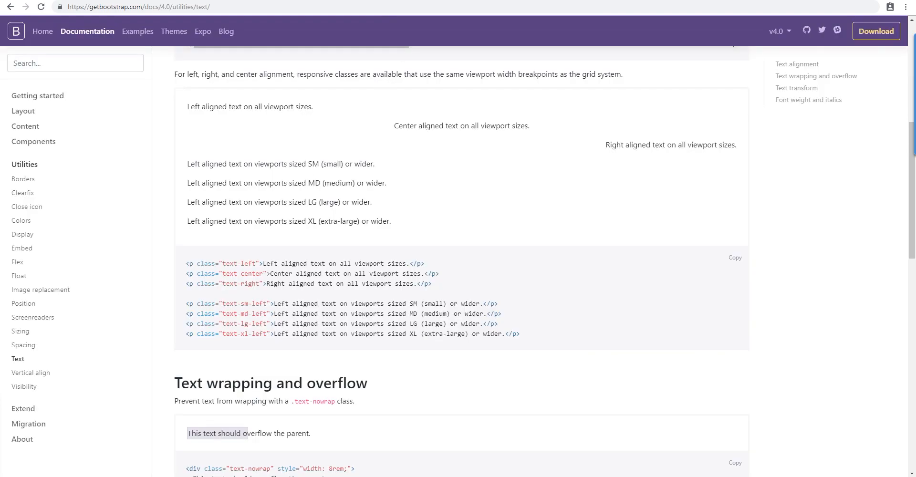
click(21, 221)
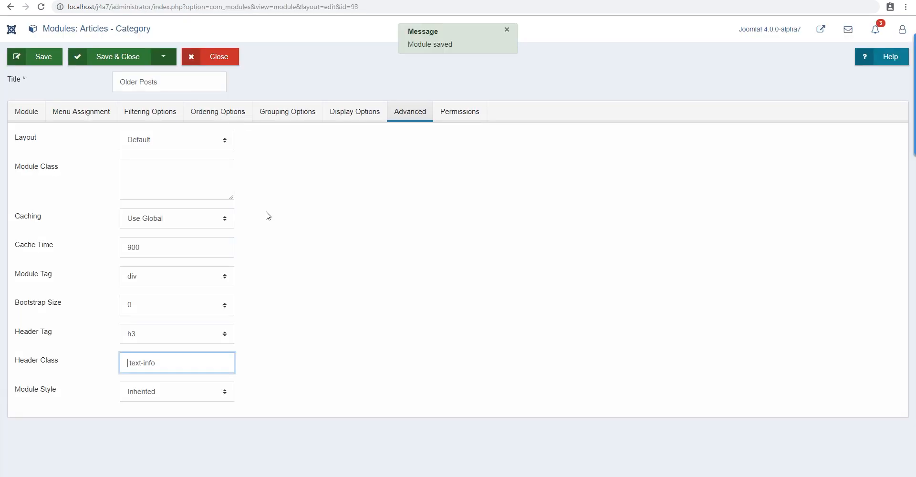
double_click(140, 363)
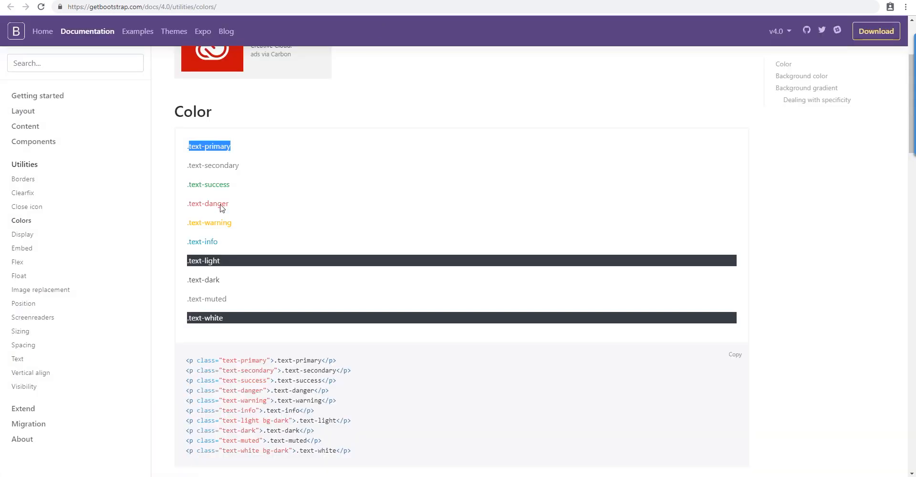
double_click(216, 203)
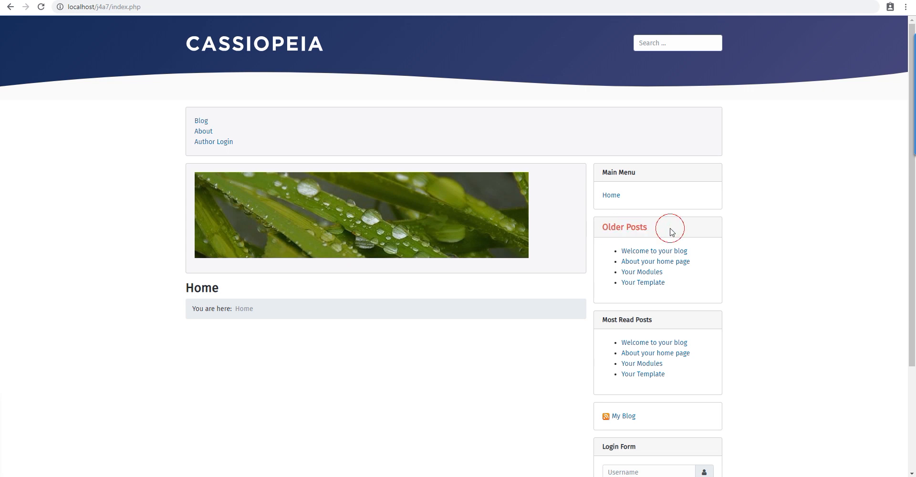
mouse_move(349, 143)
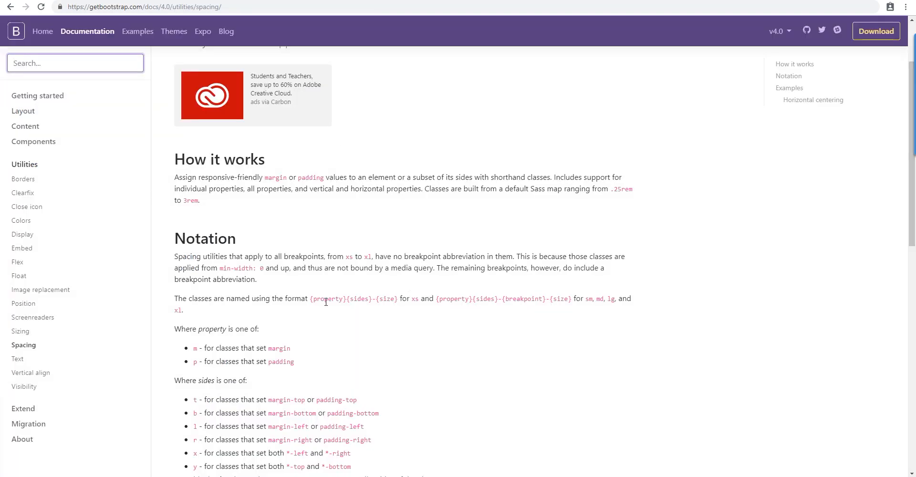
Enter 'text-danger p-5' in the Older Posts Header Class field
click(175, 333)
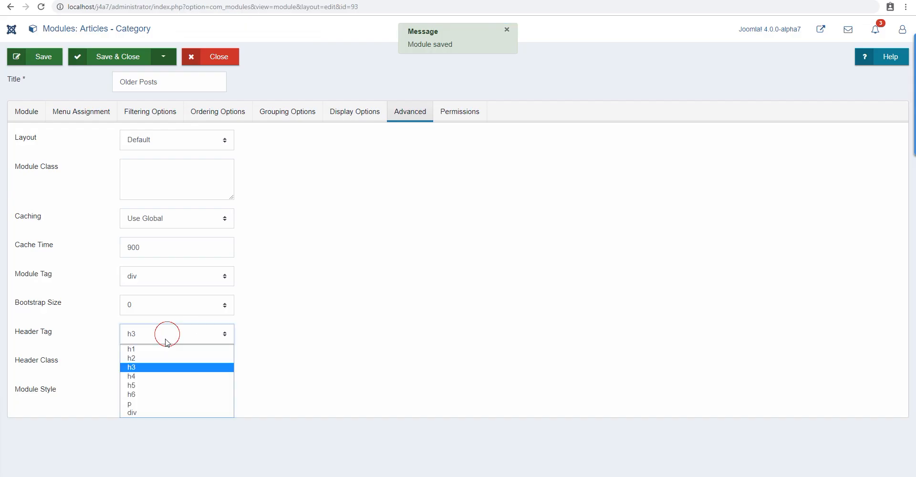
text(text-danger)
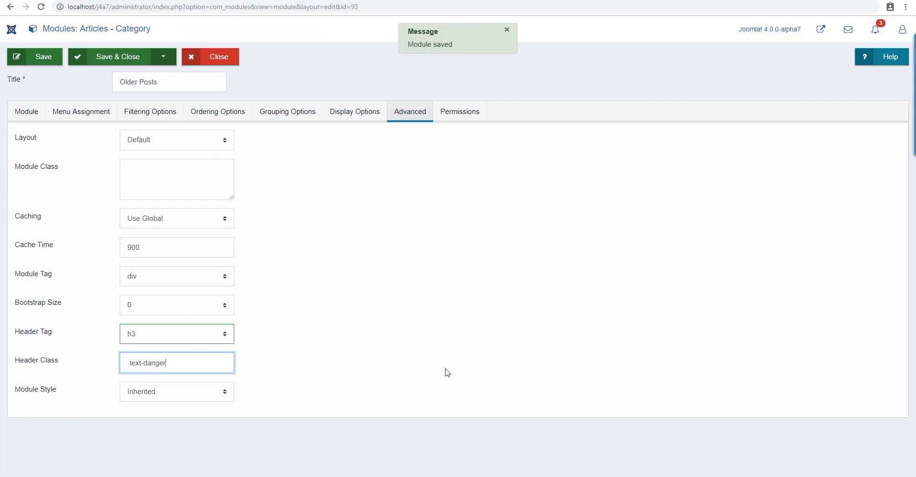
text(p)
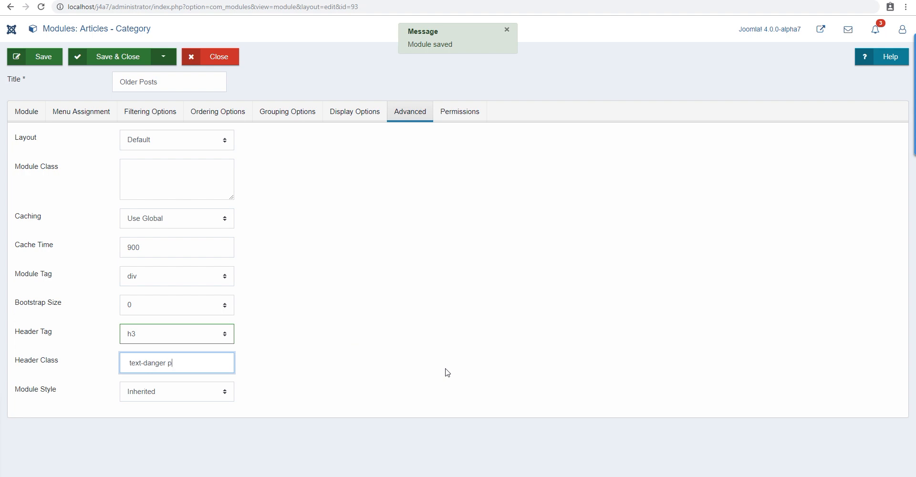
text(-5)
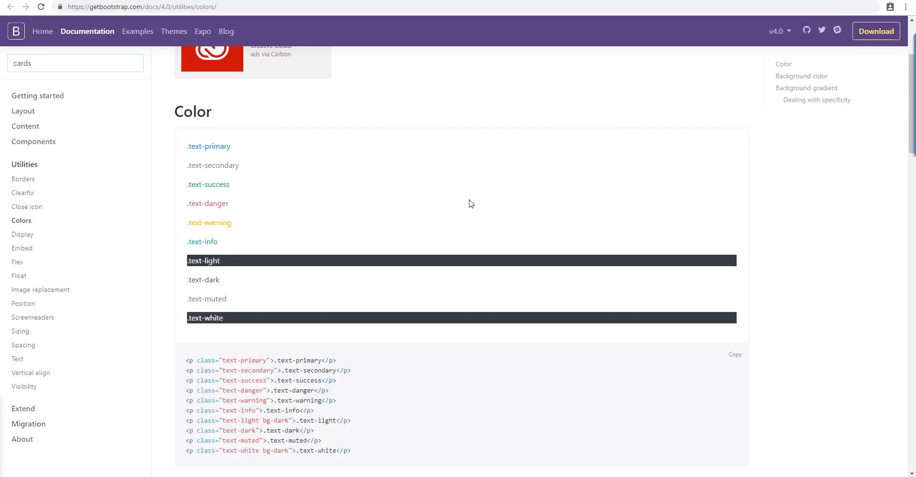
mouse_move(522, 39)
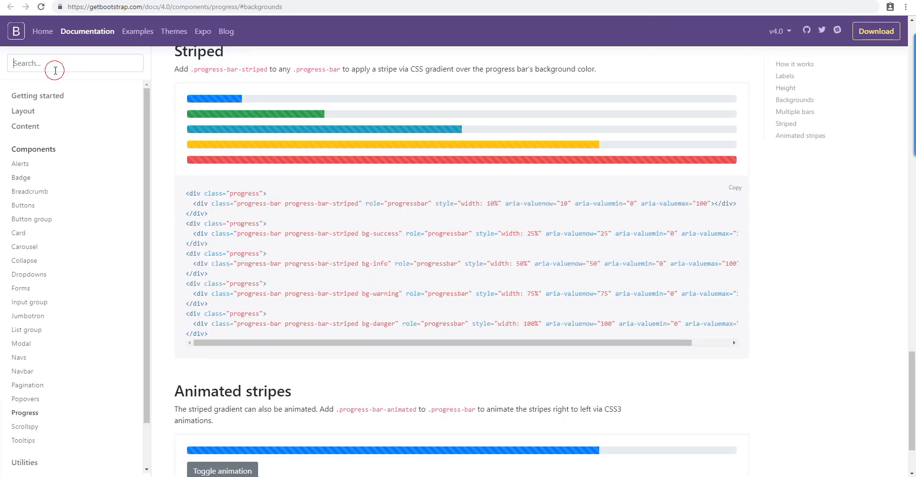
Search the Bootstrap docs for 'bac' and open the card Background and color result
text(backu)
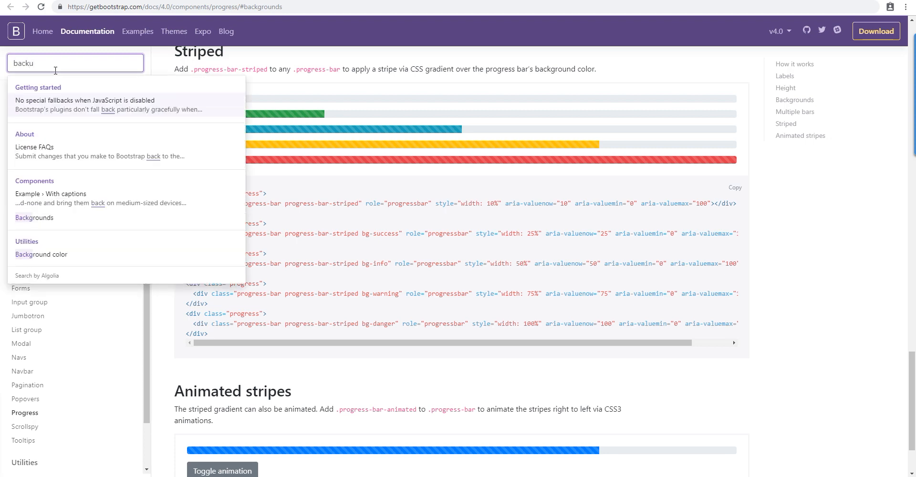
key(Backspace)
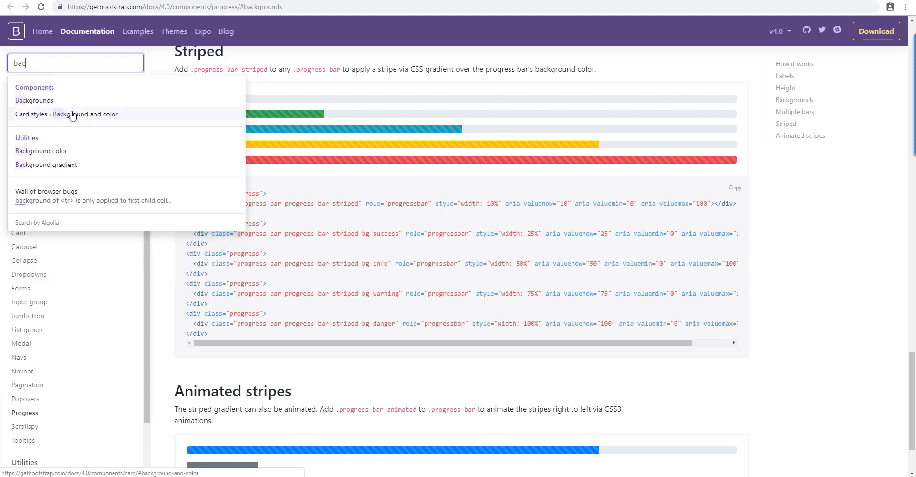
click(41, 151)
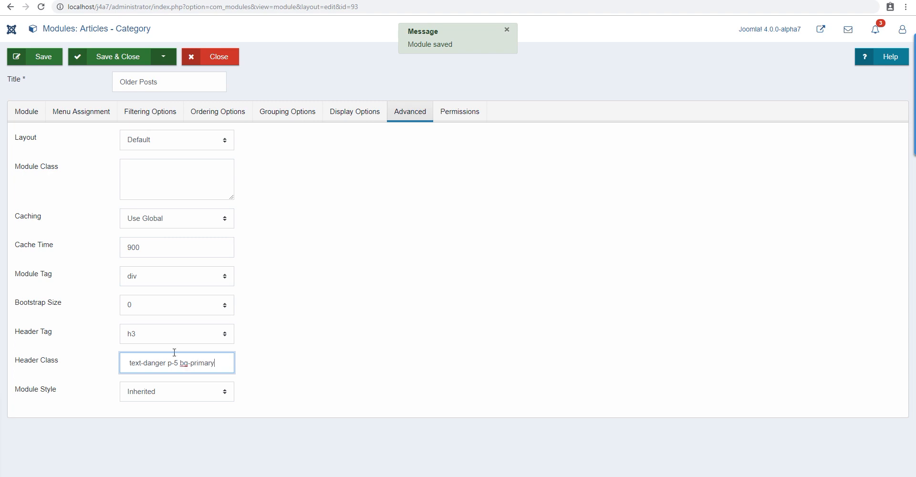
Change the header class to text-warning with bg-primary, replacing text-danger, and save
click(35, 57)
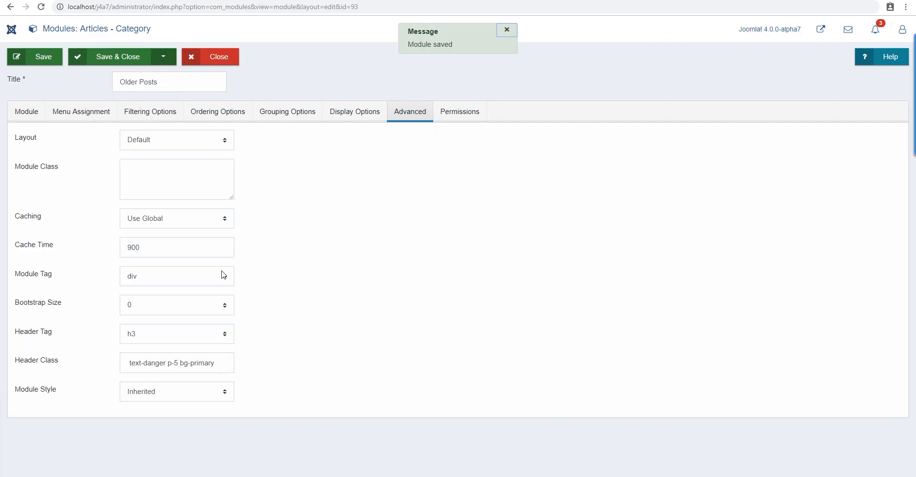
double_click(155, 363)
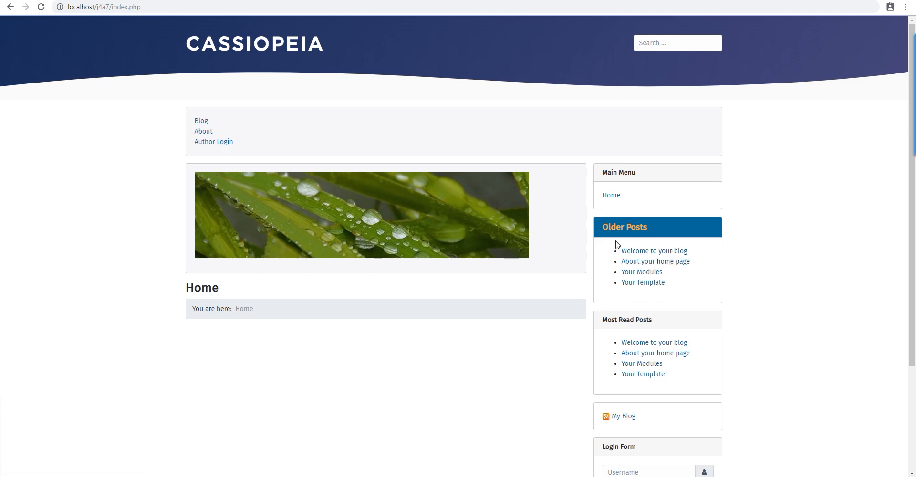
Check the front page's Older Posts heading for yellow text on a blue band
drag(620, 250, 663, 282)
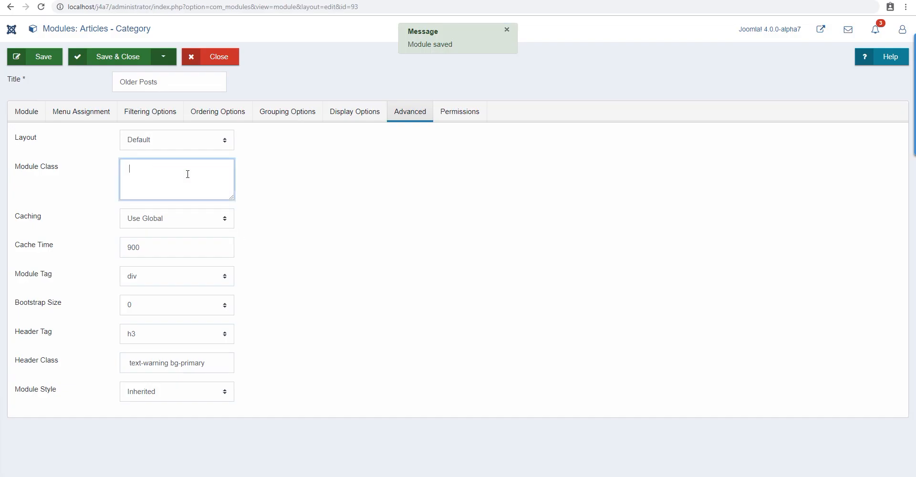
Enter bg-danger as the Older Posts module class and save
text(bg-danger)
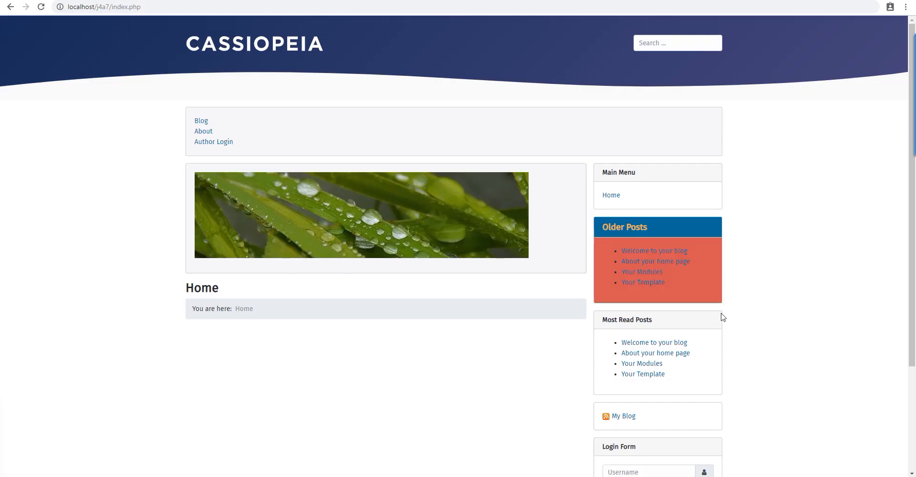
mouse_move(696, 288)
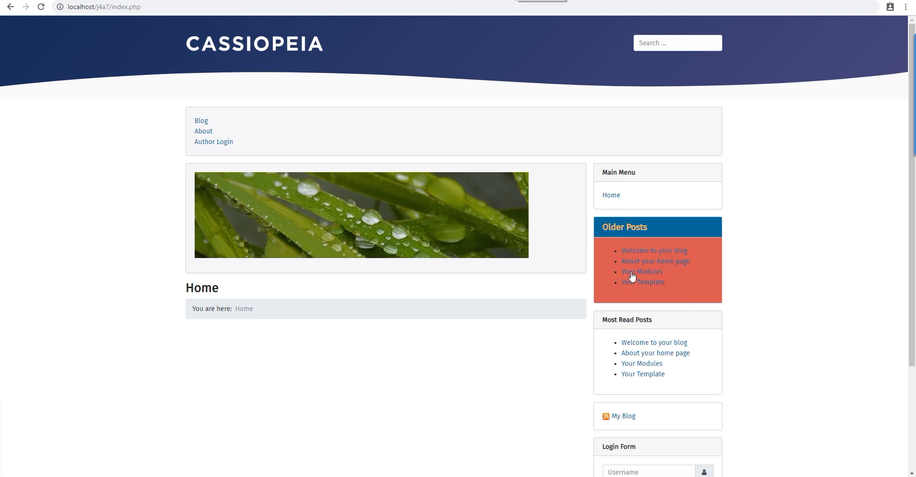
mouse_move(642, 272)
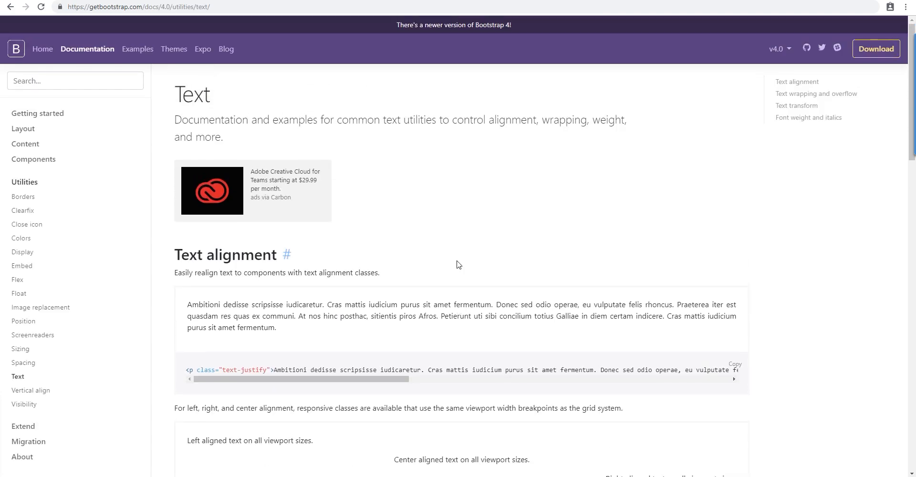
Copy an alignment class from Bootstrap's Text utilities and add text-center to the module class
scroll(down, 3)
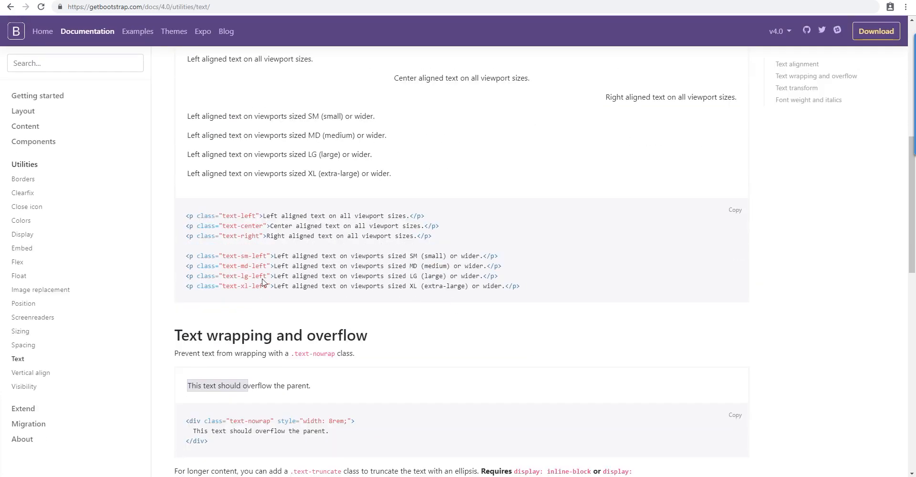
double_click(242, 226)
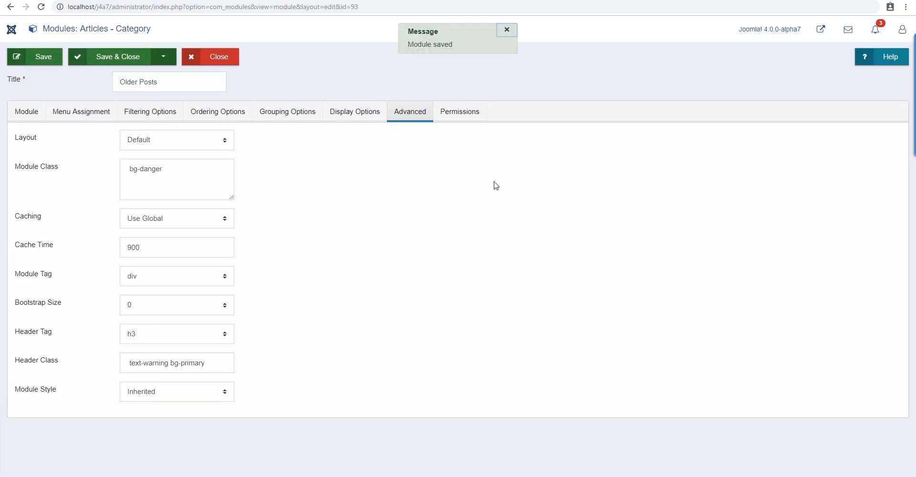
text(text-center)
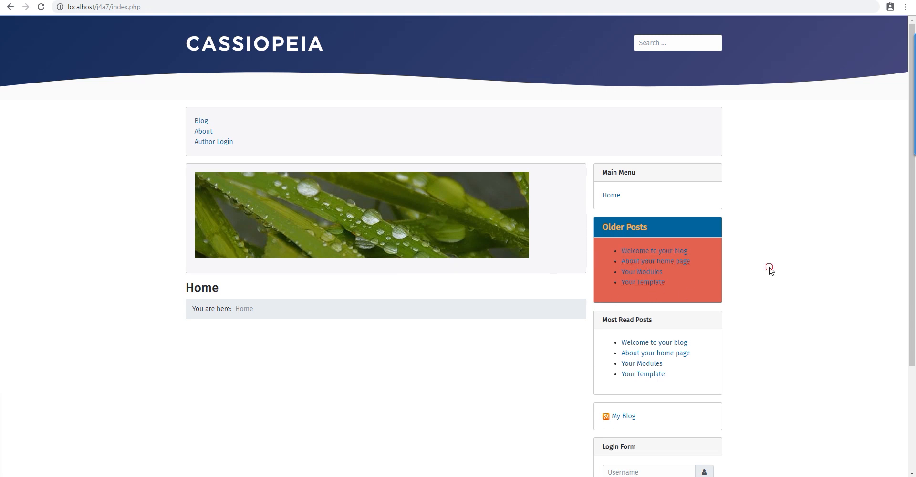
mouse_move(656, 261)
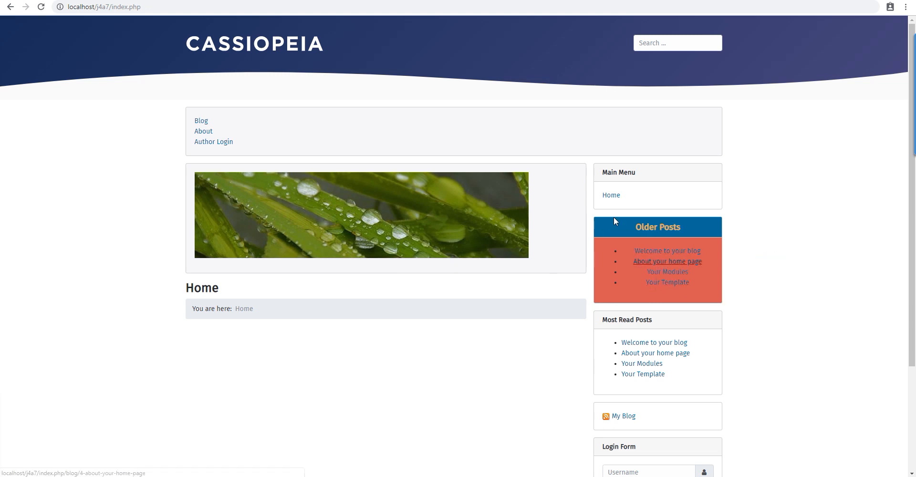
mouse_move(180, 151)
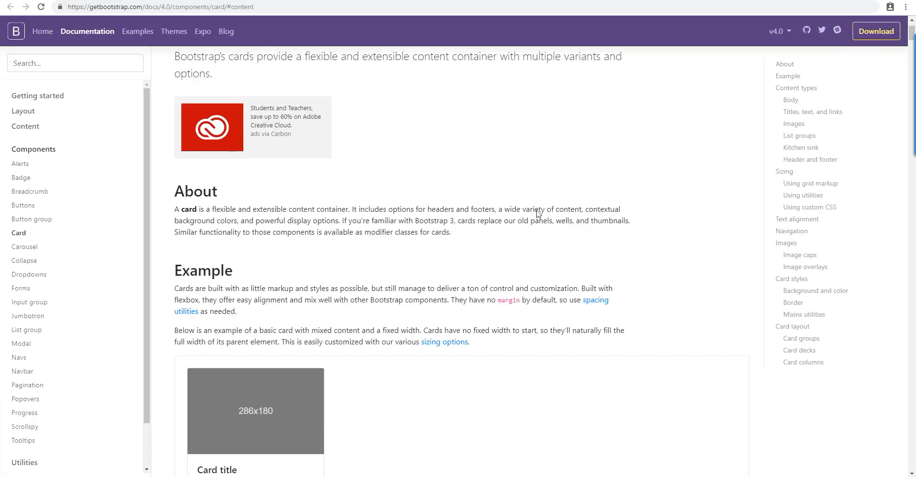
Select the 'card' and 'card-title' class names in Bootstrap's basic card example code
scroll(down, 3)
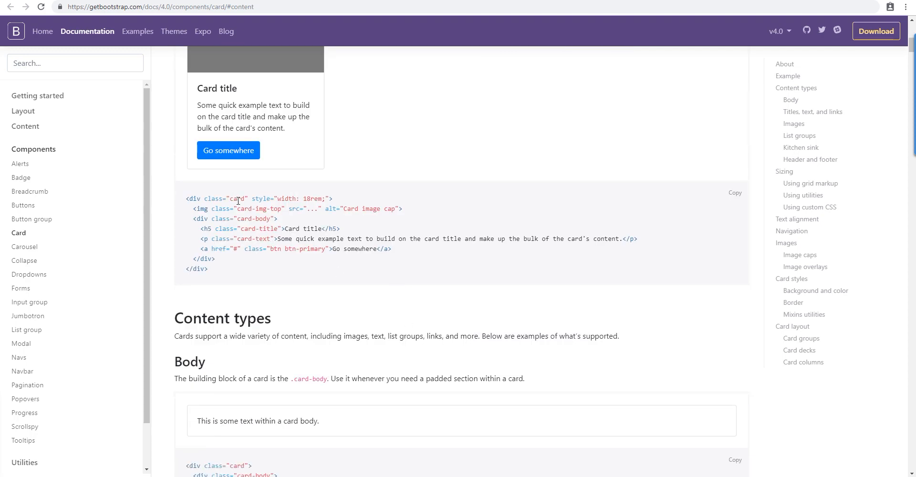
double_click(238, 198)
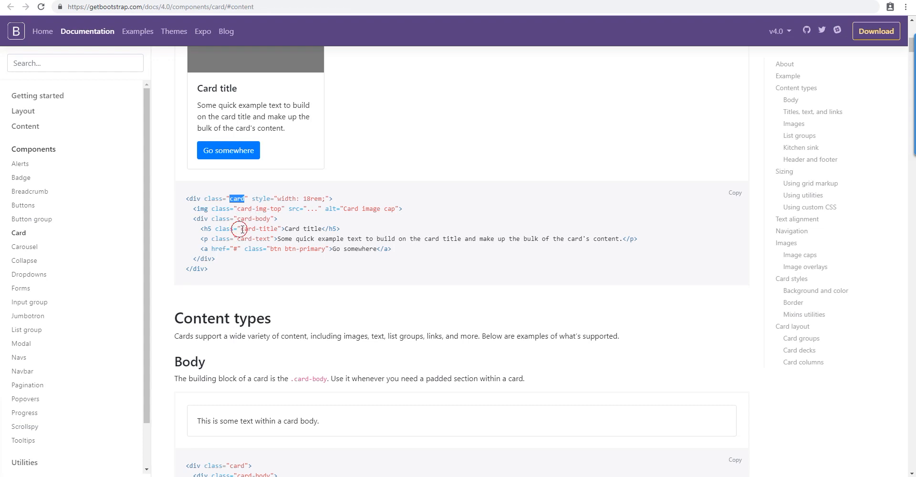
double_click(259, 229)
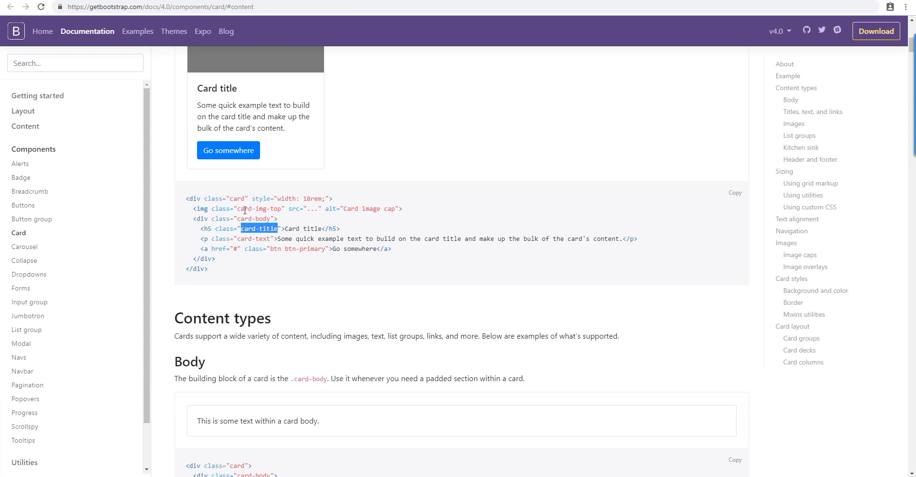
mouse_move(171, 129)
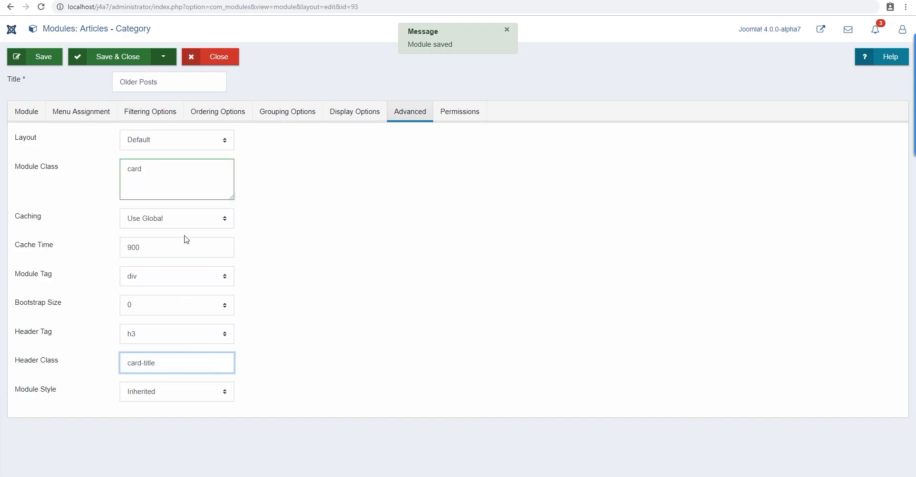
Save the Older Posts module with classes 'card' and 'card-title', then scroll the page
click(34, 57)
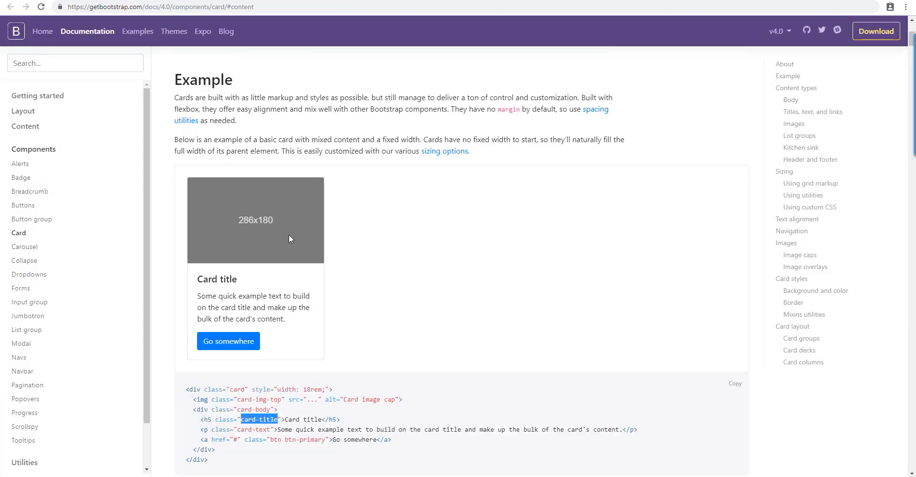
mouse_move(239, 248)
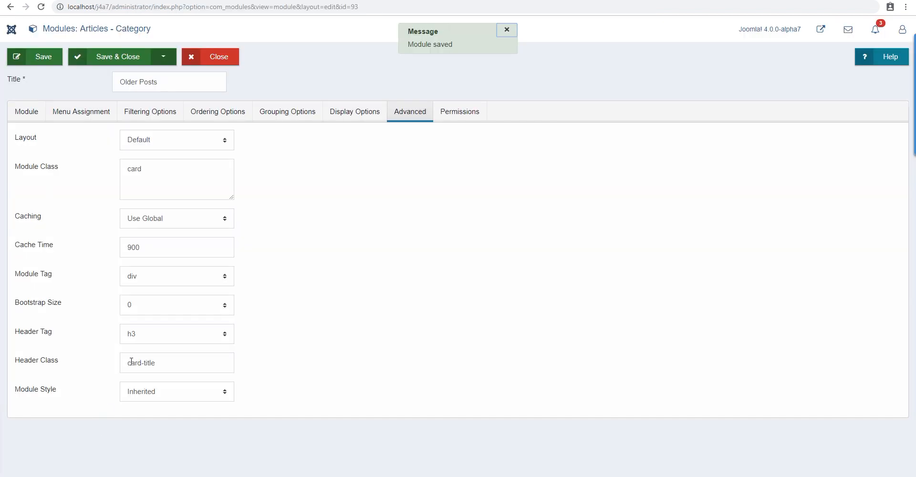
click(34, 56)
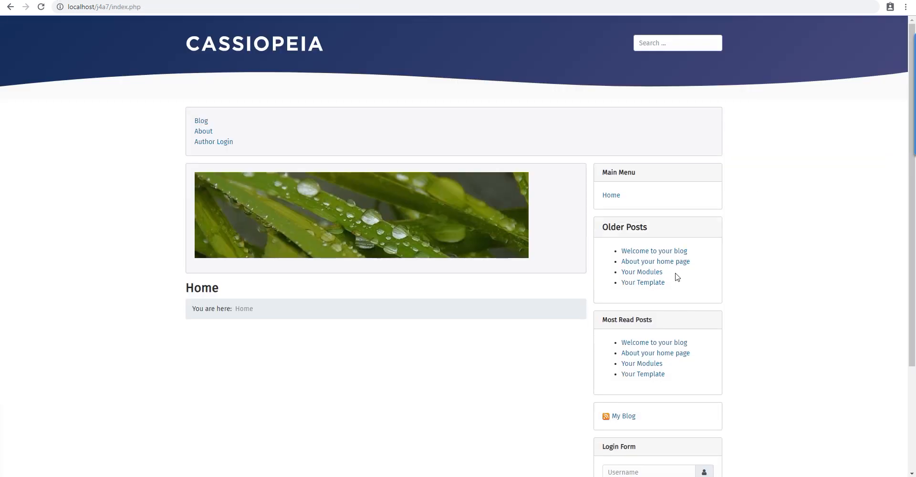
mouse_move(655, 262)
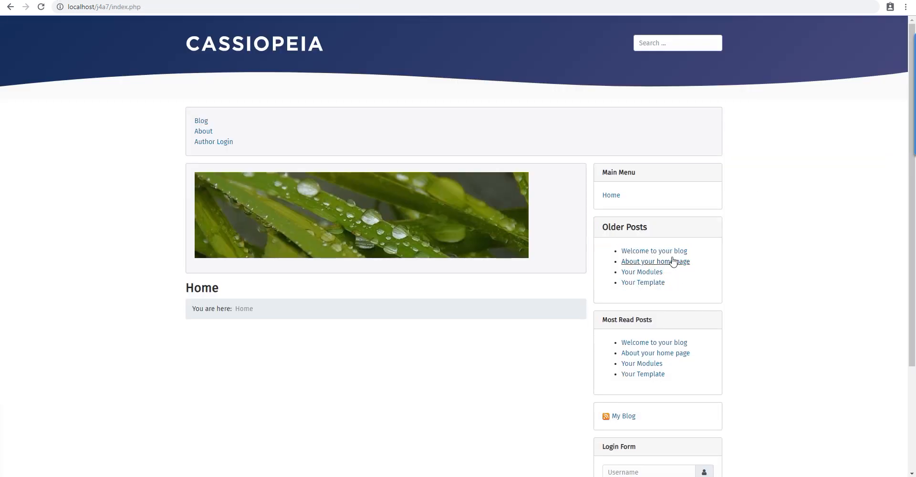
scroll(down, 3)
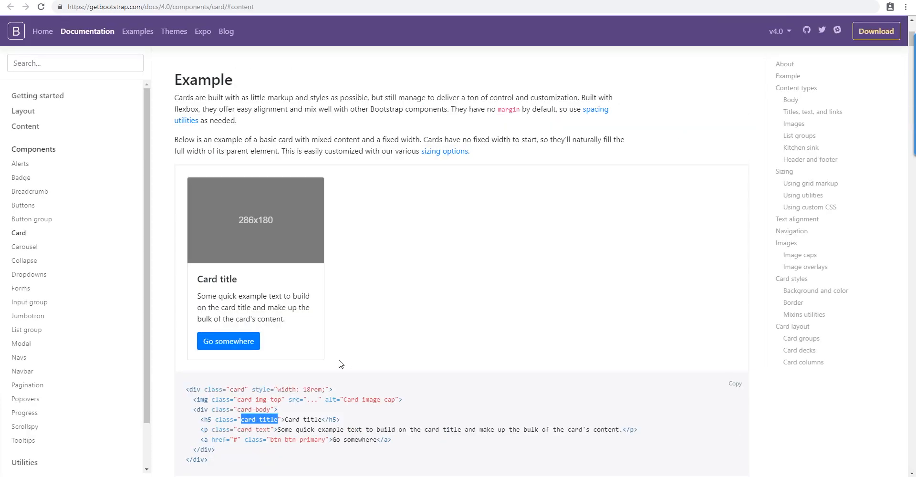
Scroll through Bootstrap's Card examples and the Color utilities page
scroll(down, 3)
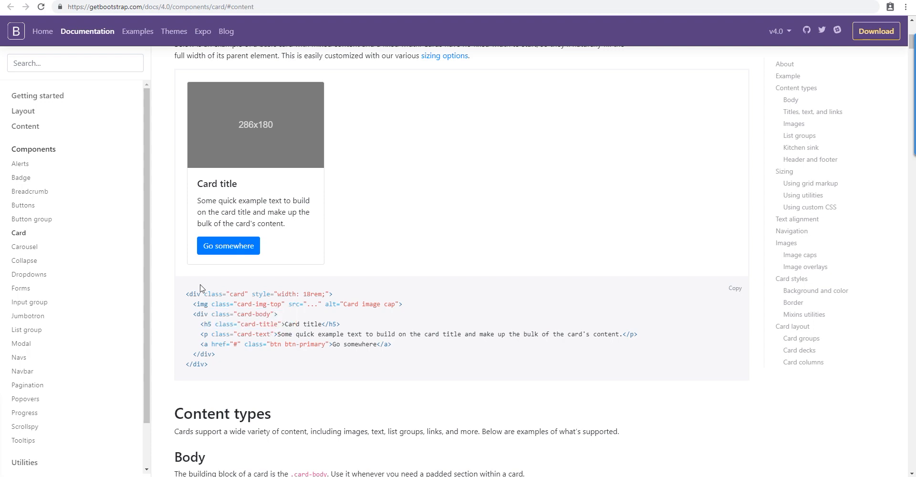
scroll(down, 3)
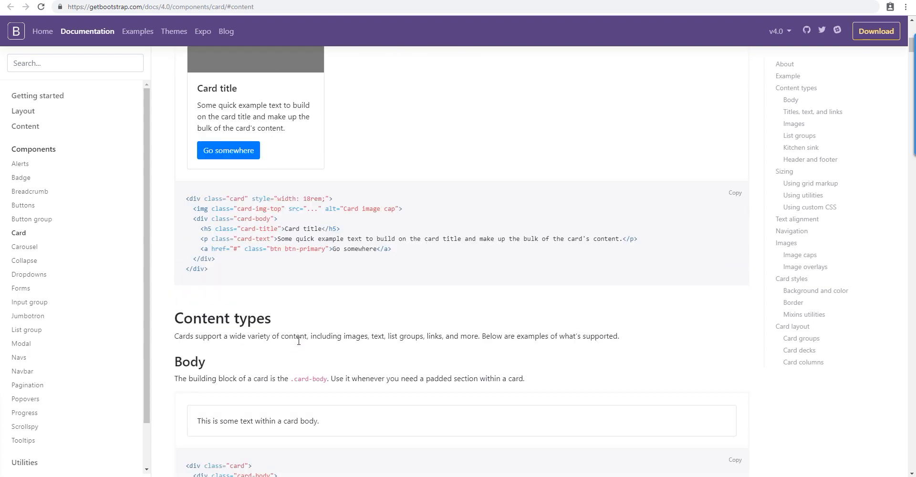
scroll(down, 3)
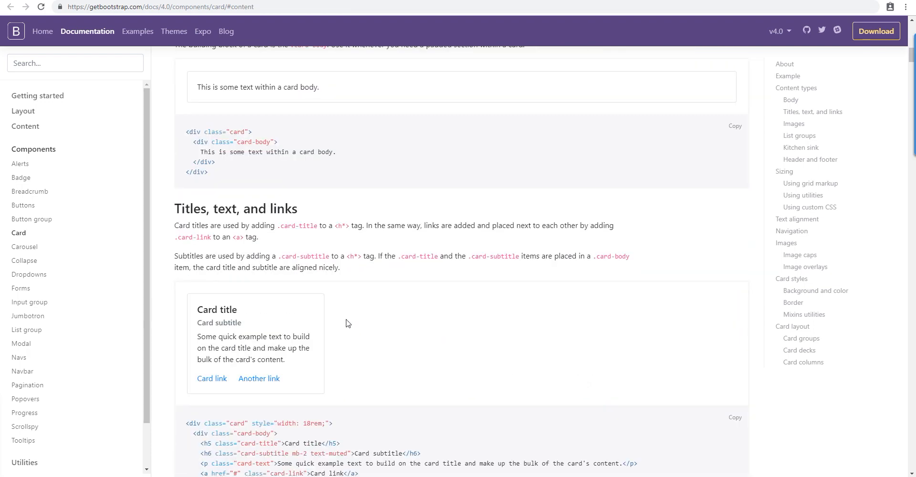
mouse_move(316, 180)
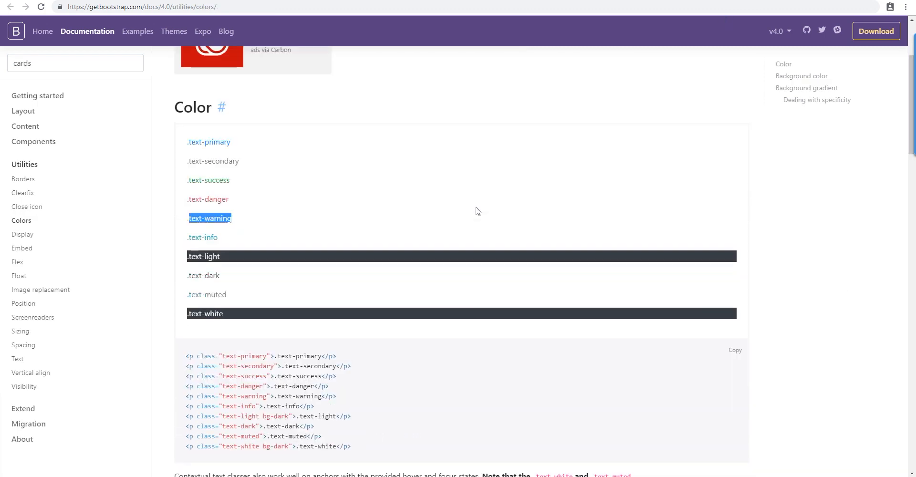
scroll(down, 3)
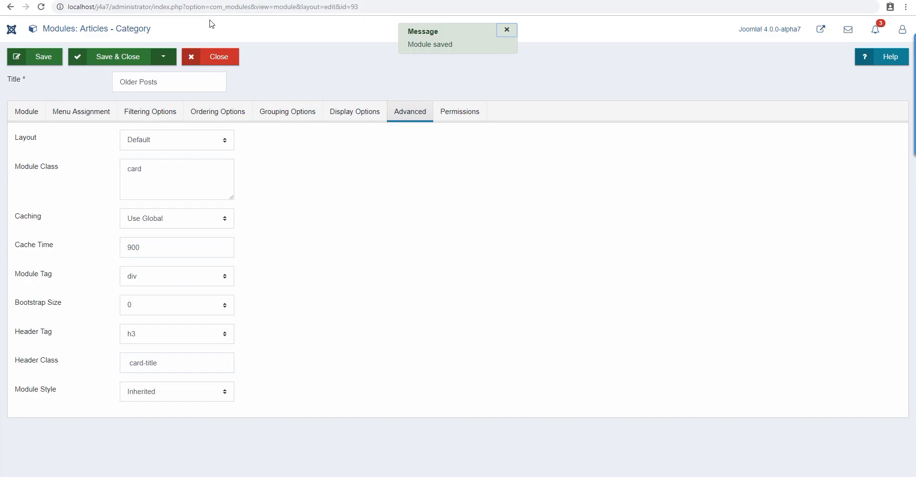
Close the Older Posts module and open the Main Menu's Home item
click(211, 57)
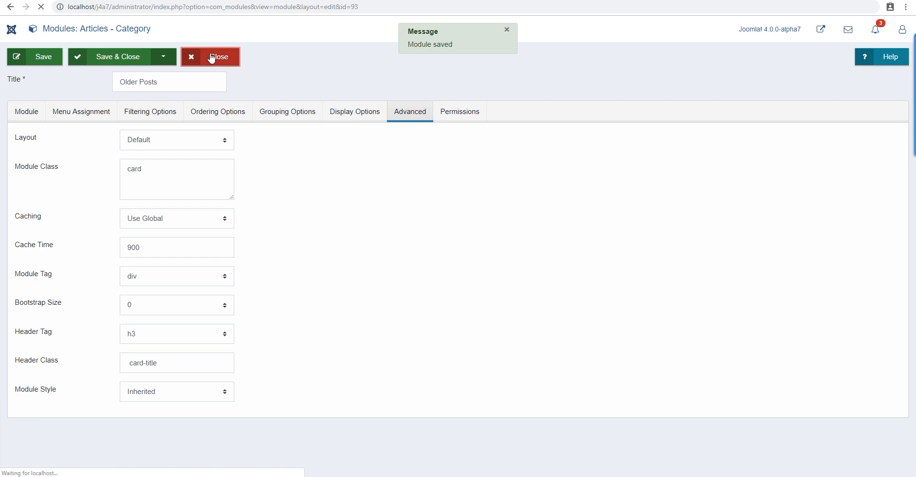
click(211, 57)
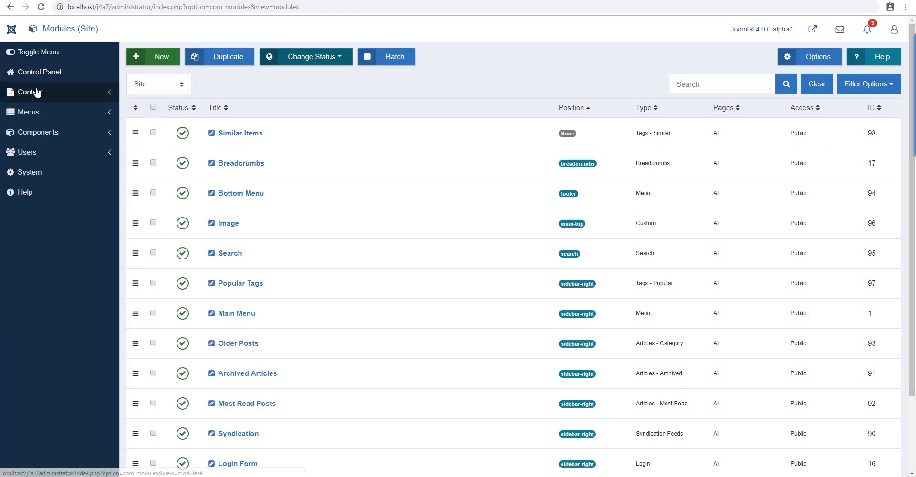
click(28, 111)
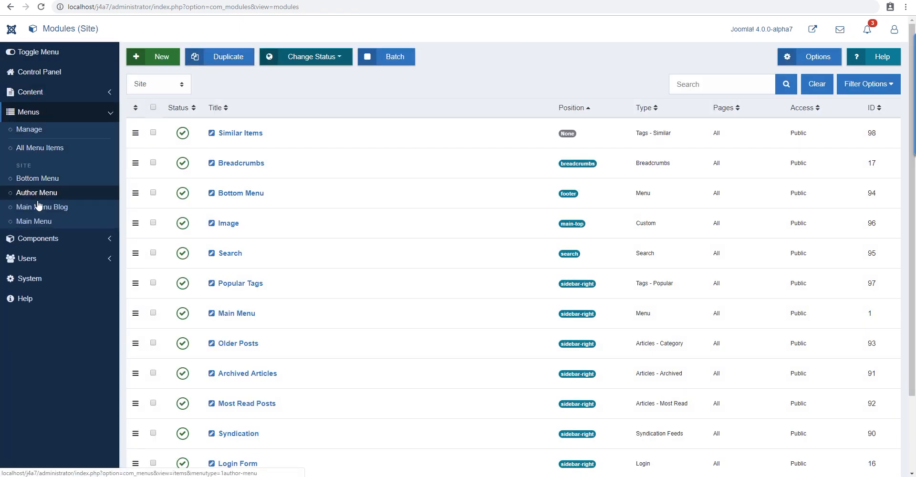
click(34, 221)
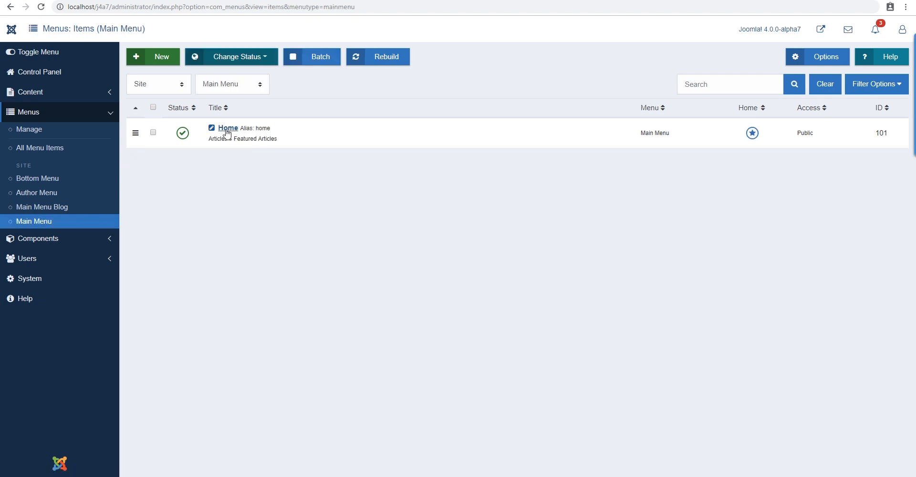
Review the Home item's Link Type, Display and Page Display settings
click(227, 128)
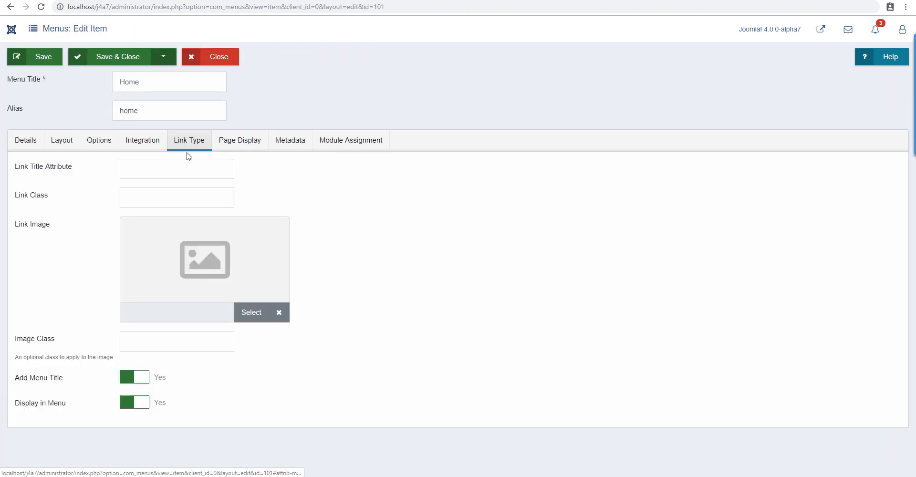
click(99, 140)
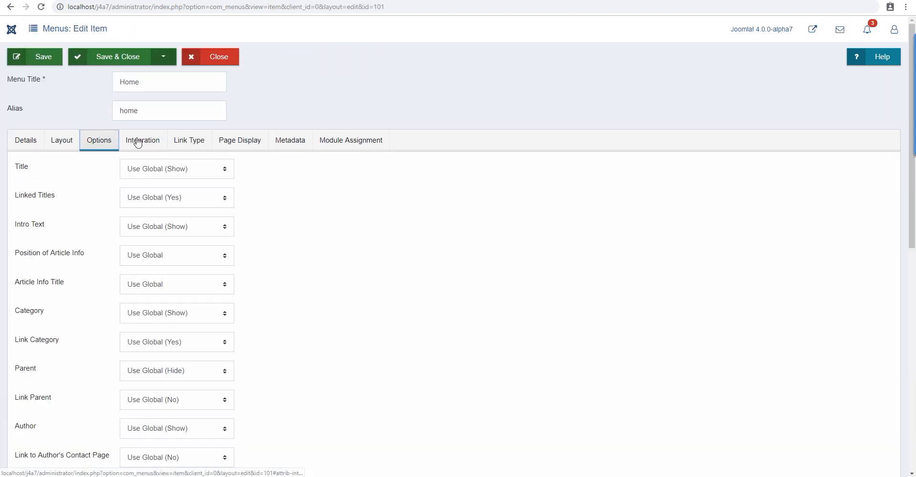
click(189, 140)
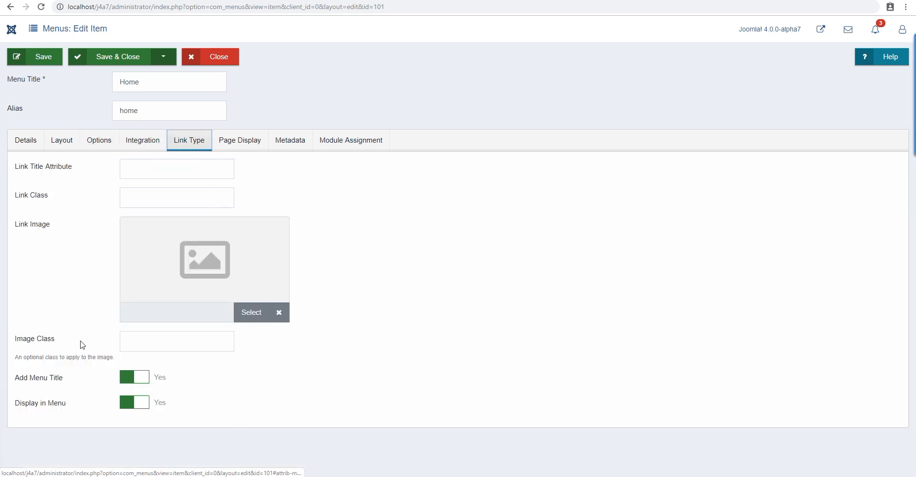
click(240, 140)
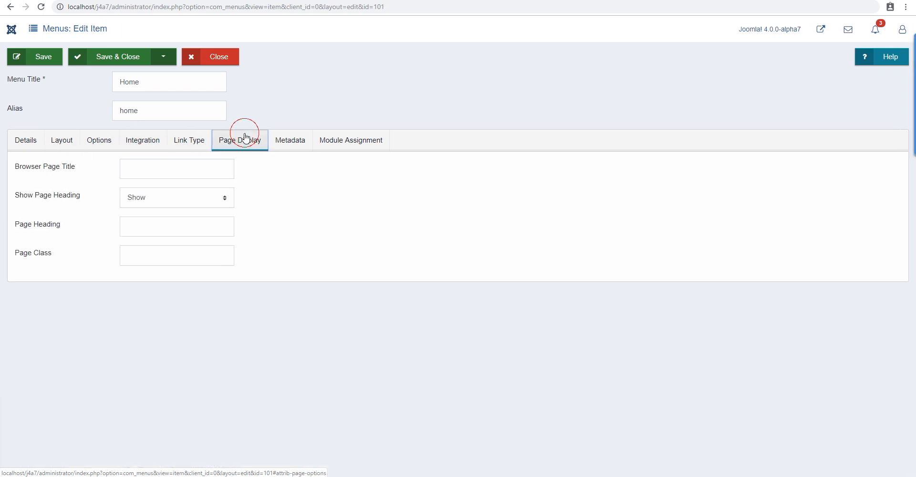
click(177, 255)
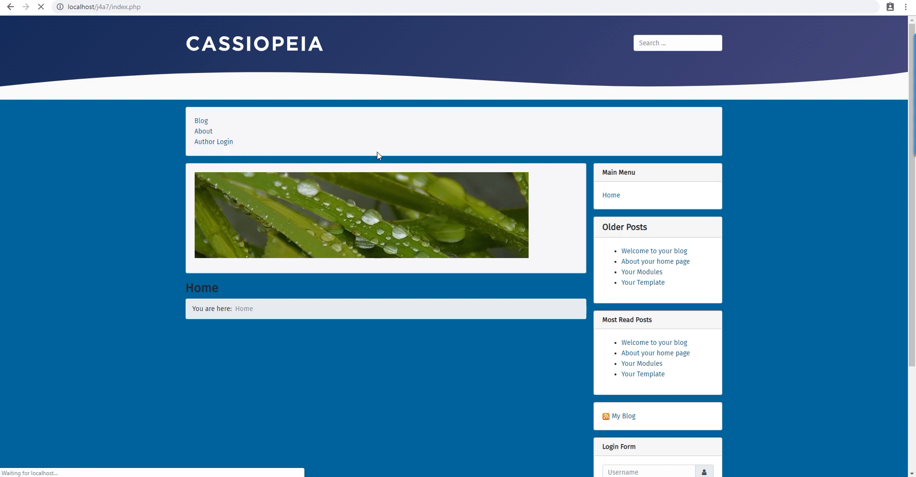
Check the site, copy .text-warning, and type 'text-warning' after bg-primary in Page Class
click(214, 141)
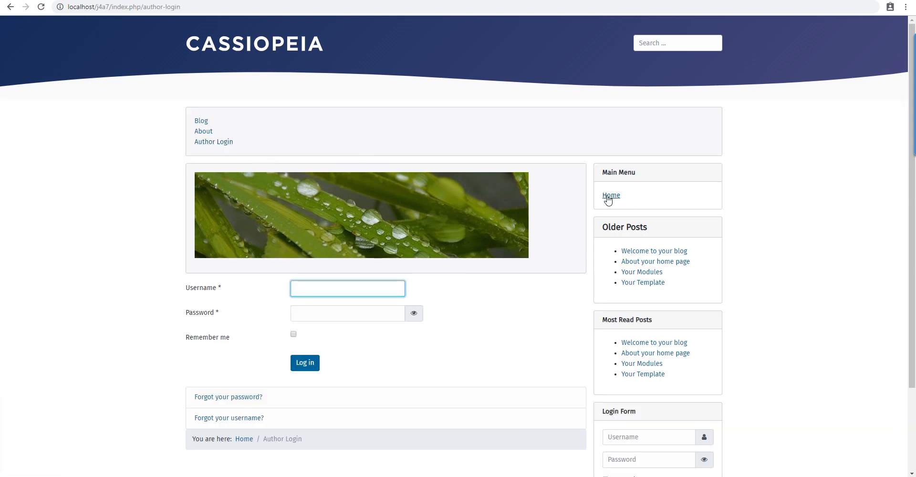
click(611, 195)
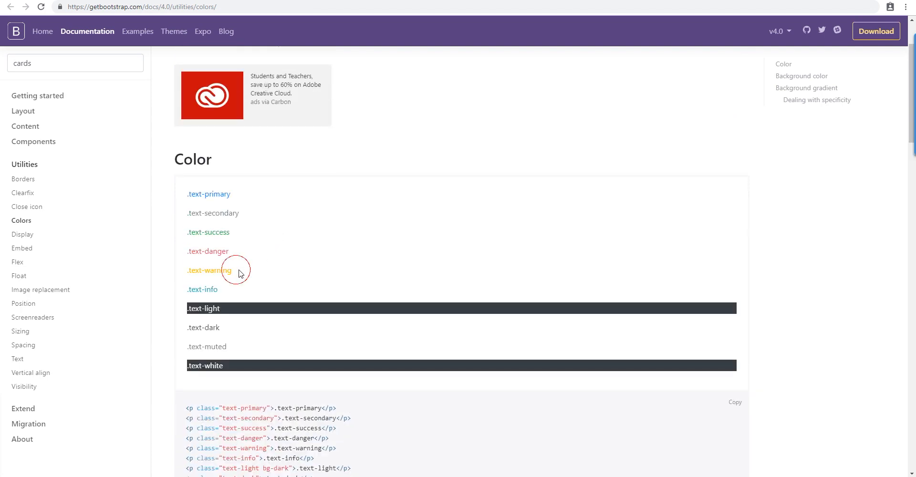
double_click(209, 270)
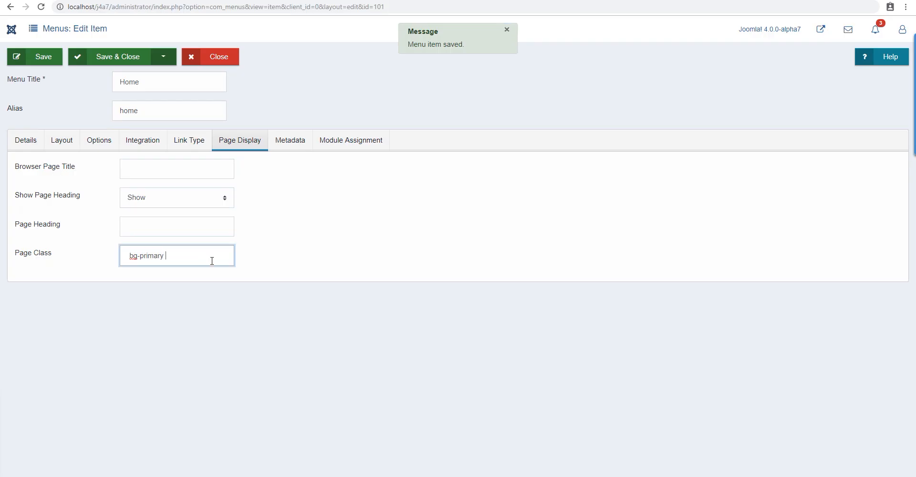
text(text-warning)
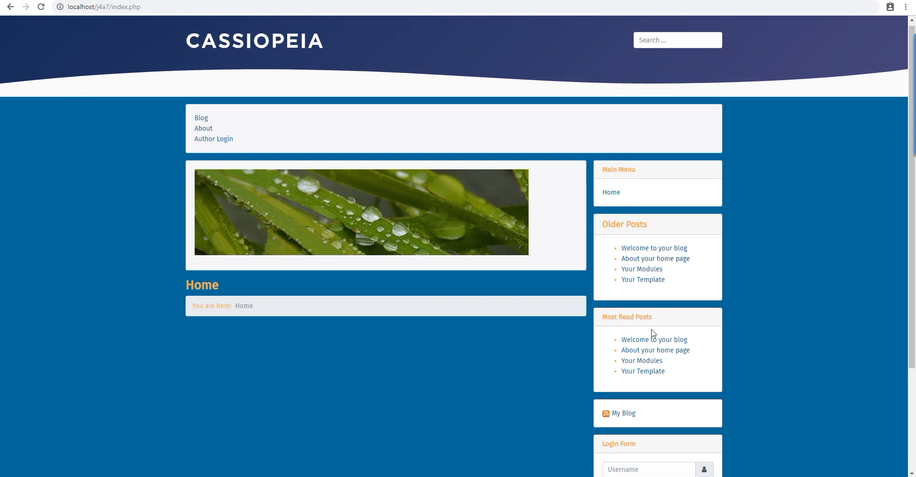
scroll(down, 3)
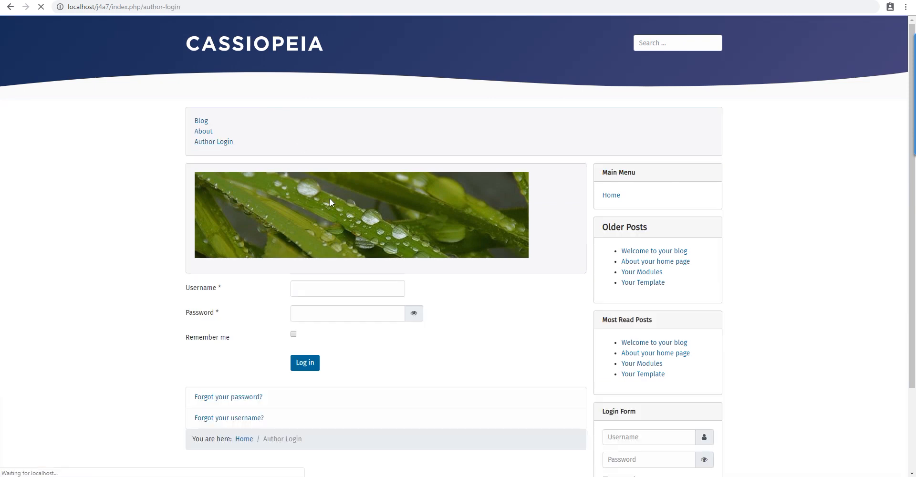
click(347, 288)
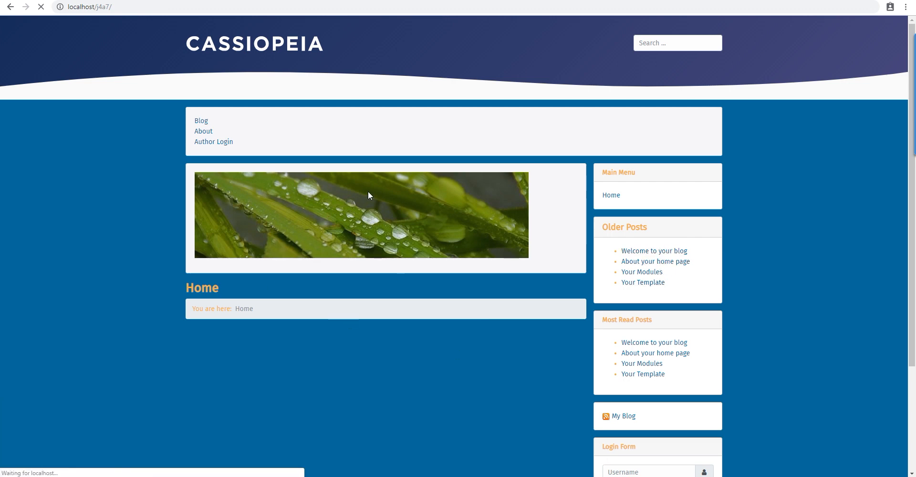
Return to the Bootstrap docs and open the Utilities > Text page
click(653, 251)
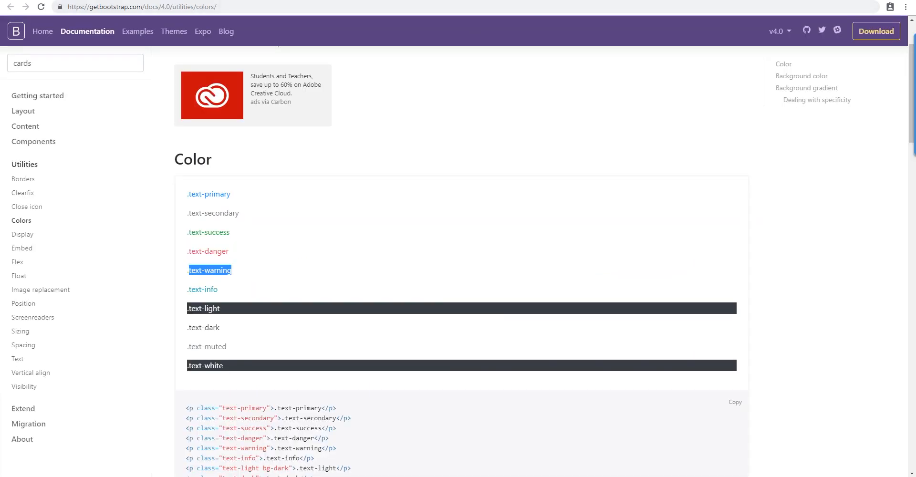
click(18, 359)
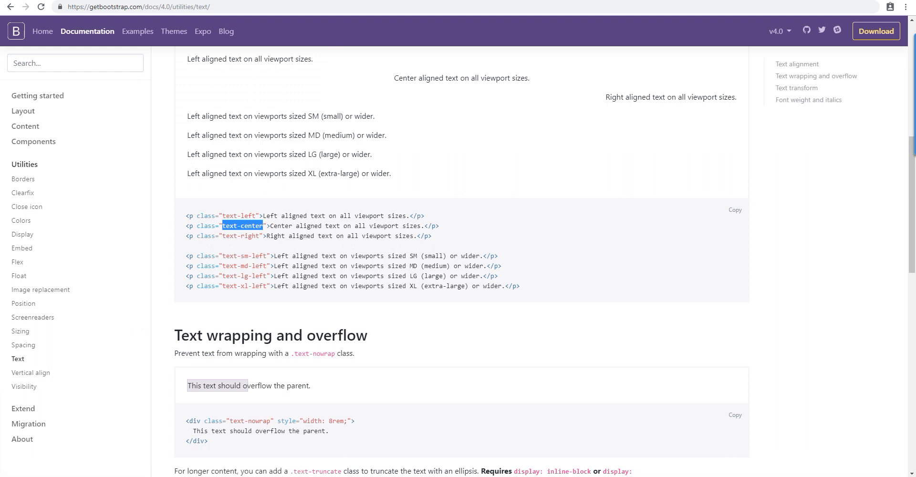
mouse_move(22, 439)
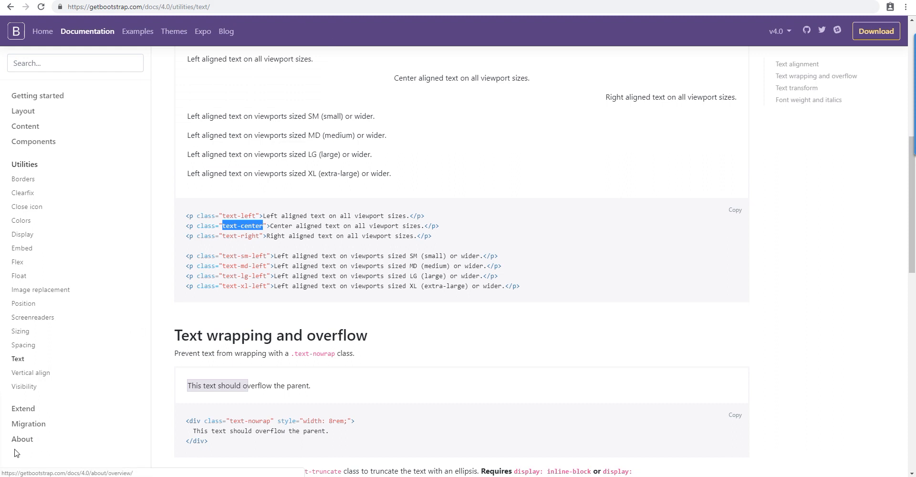